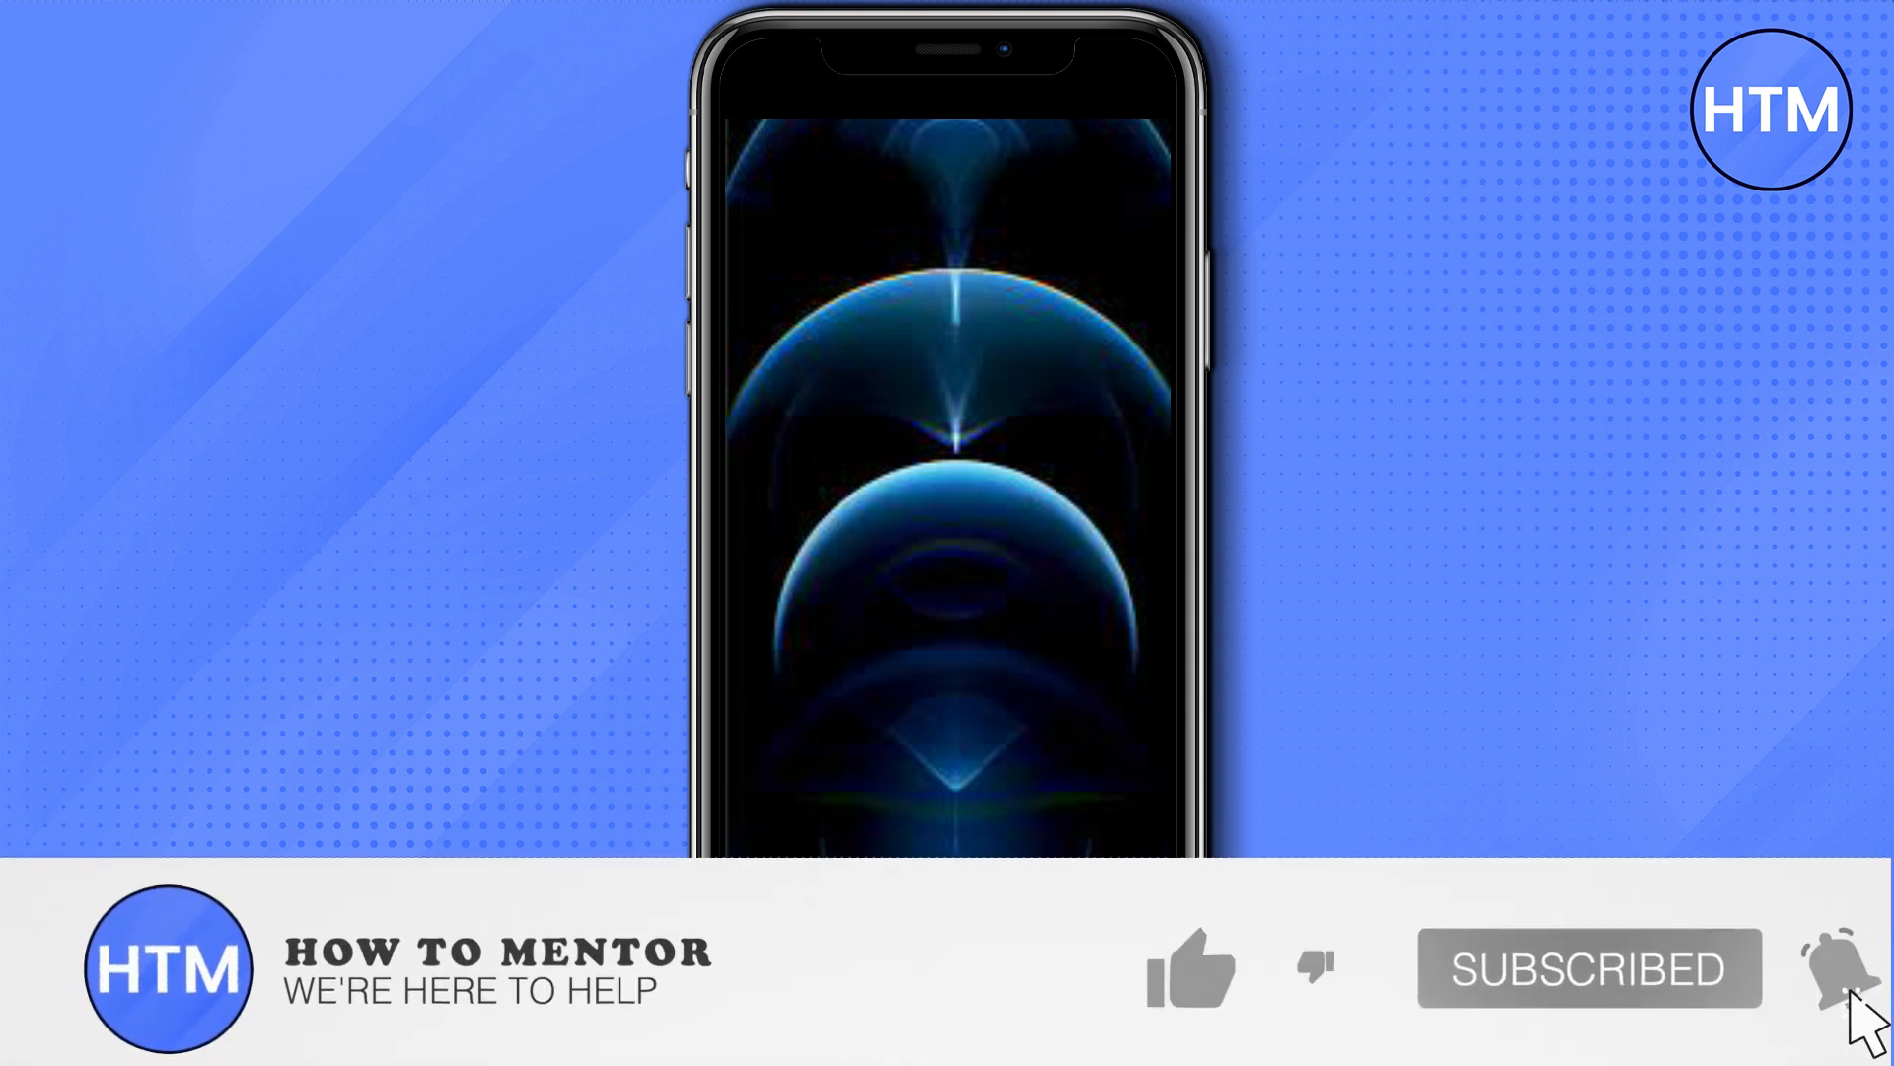
Step: Scroll the main Settings list and open the Google account page
left_click(1191, 966)
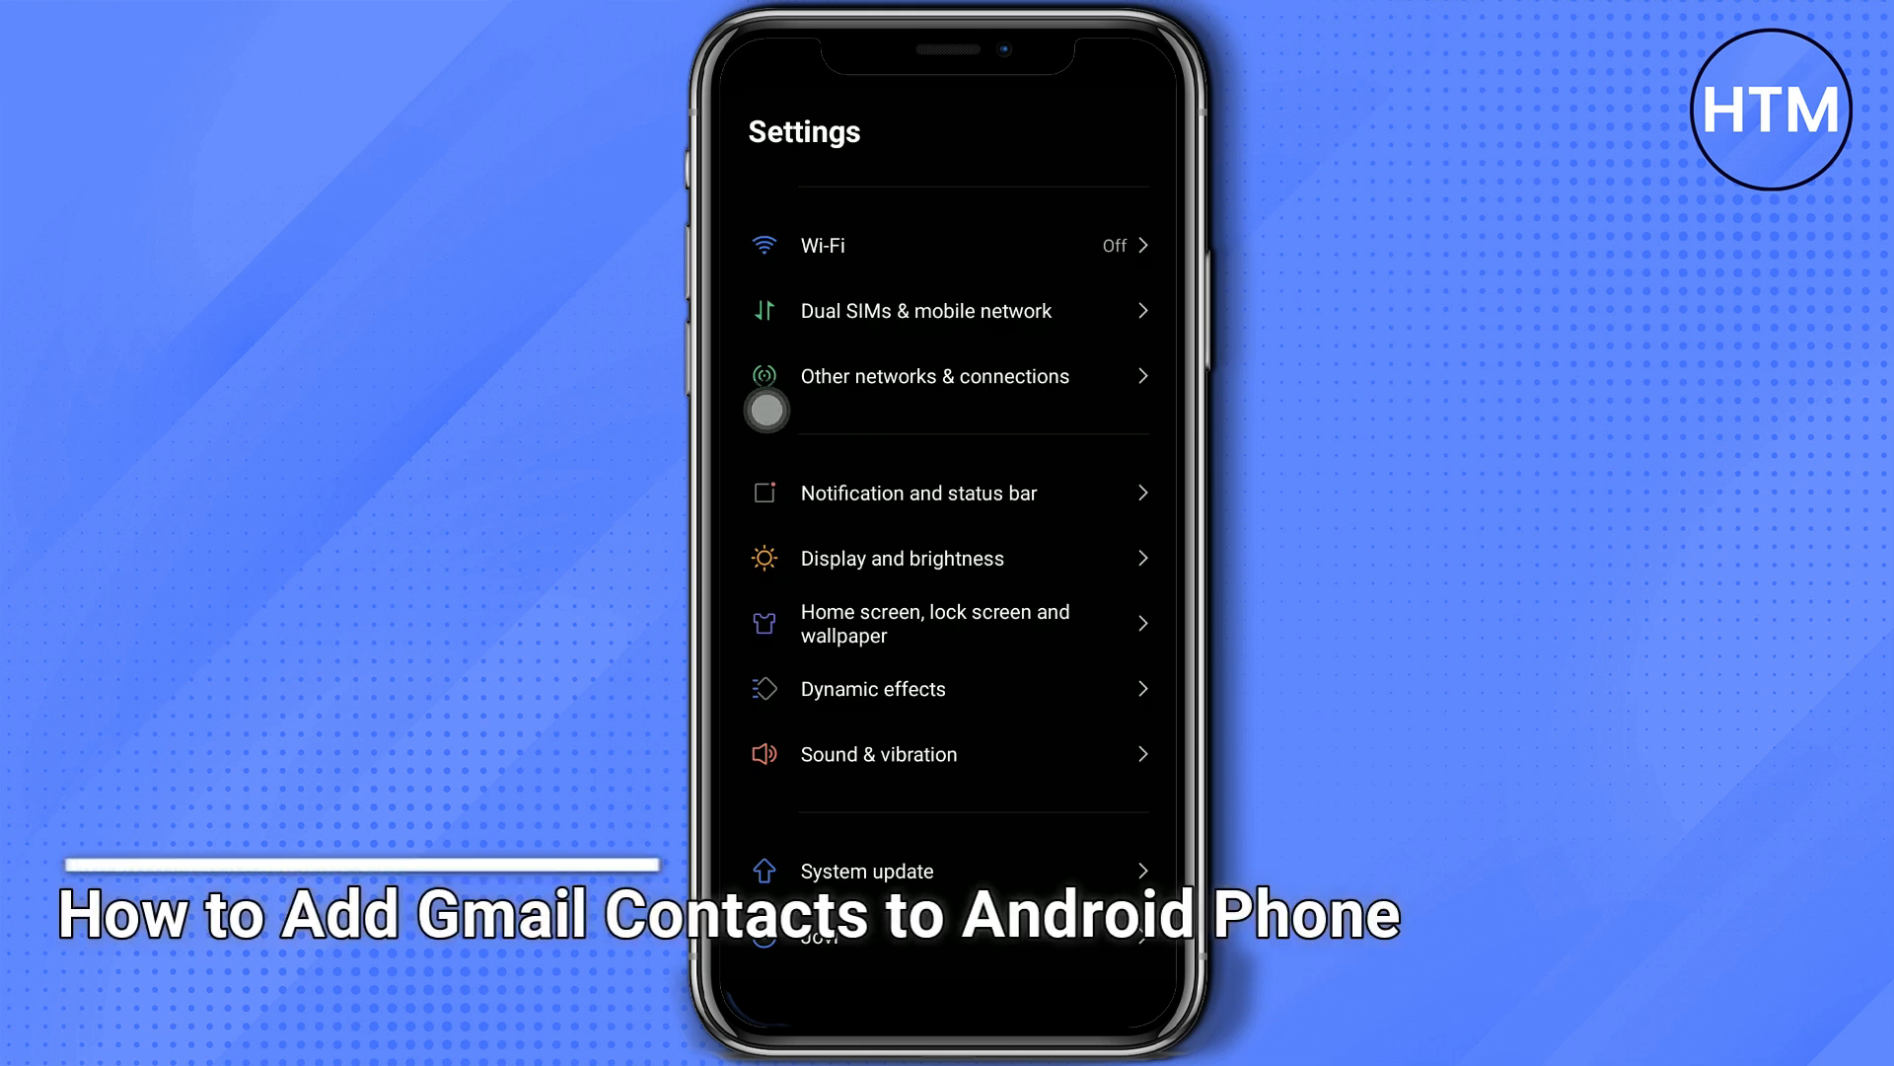
scroll("down", 3)
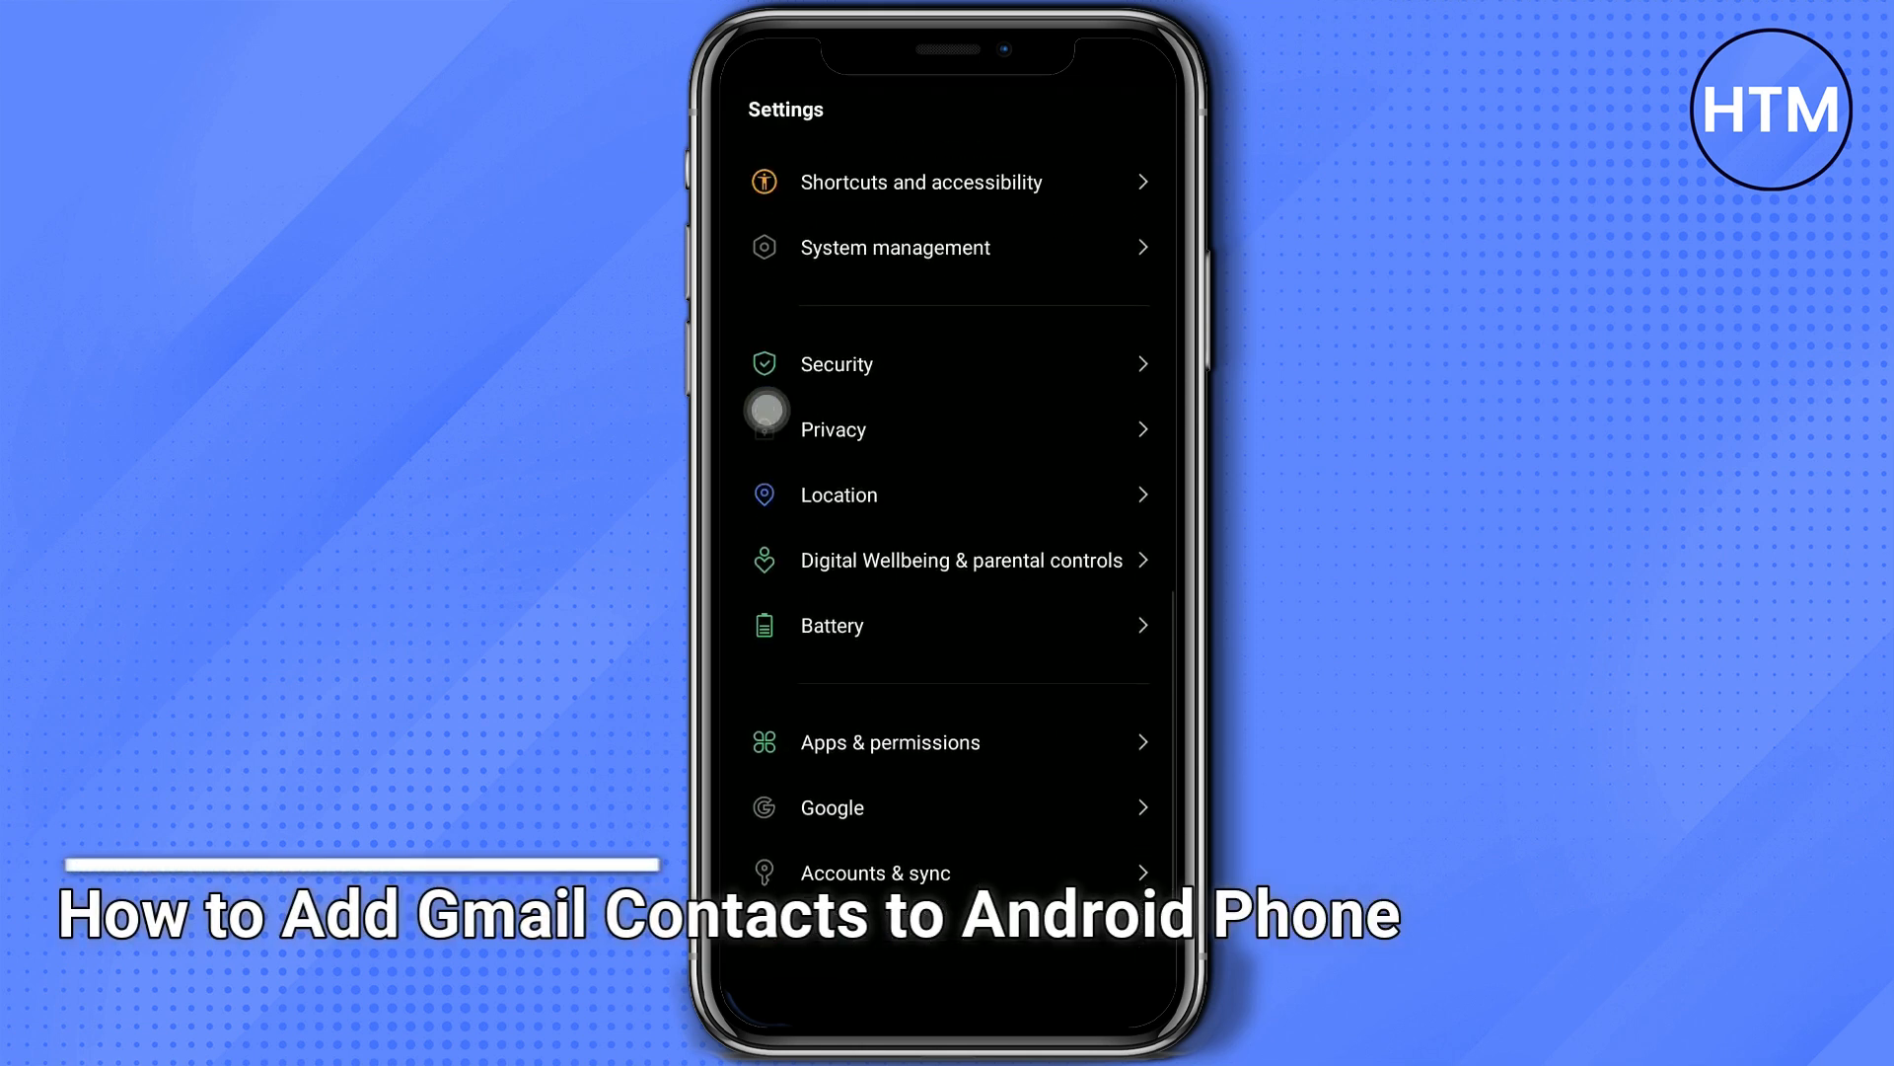
left_click(830, 806)
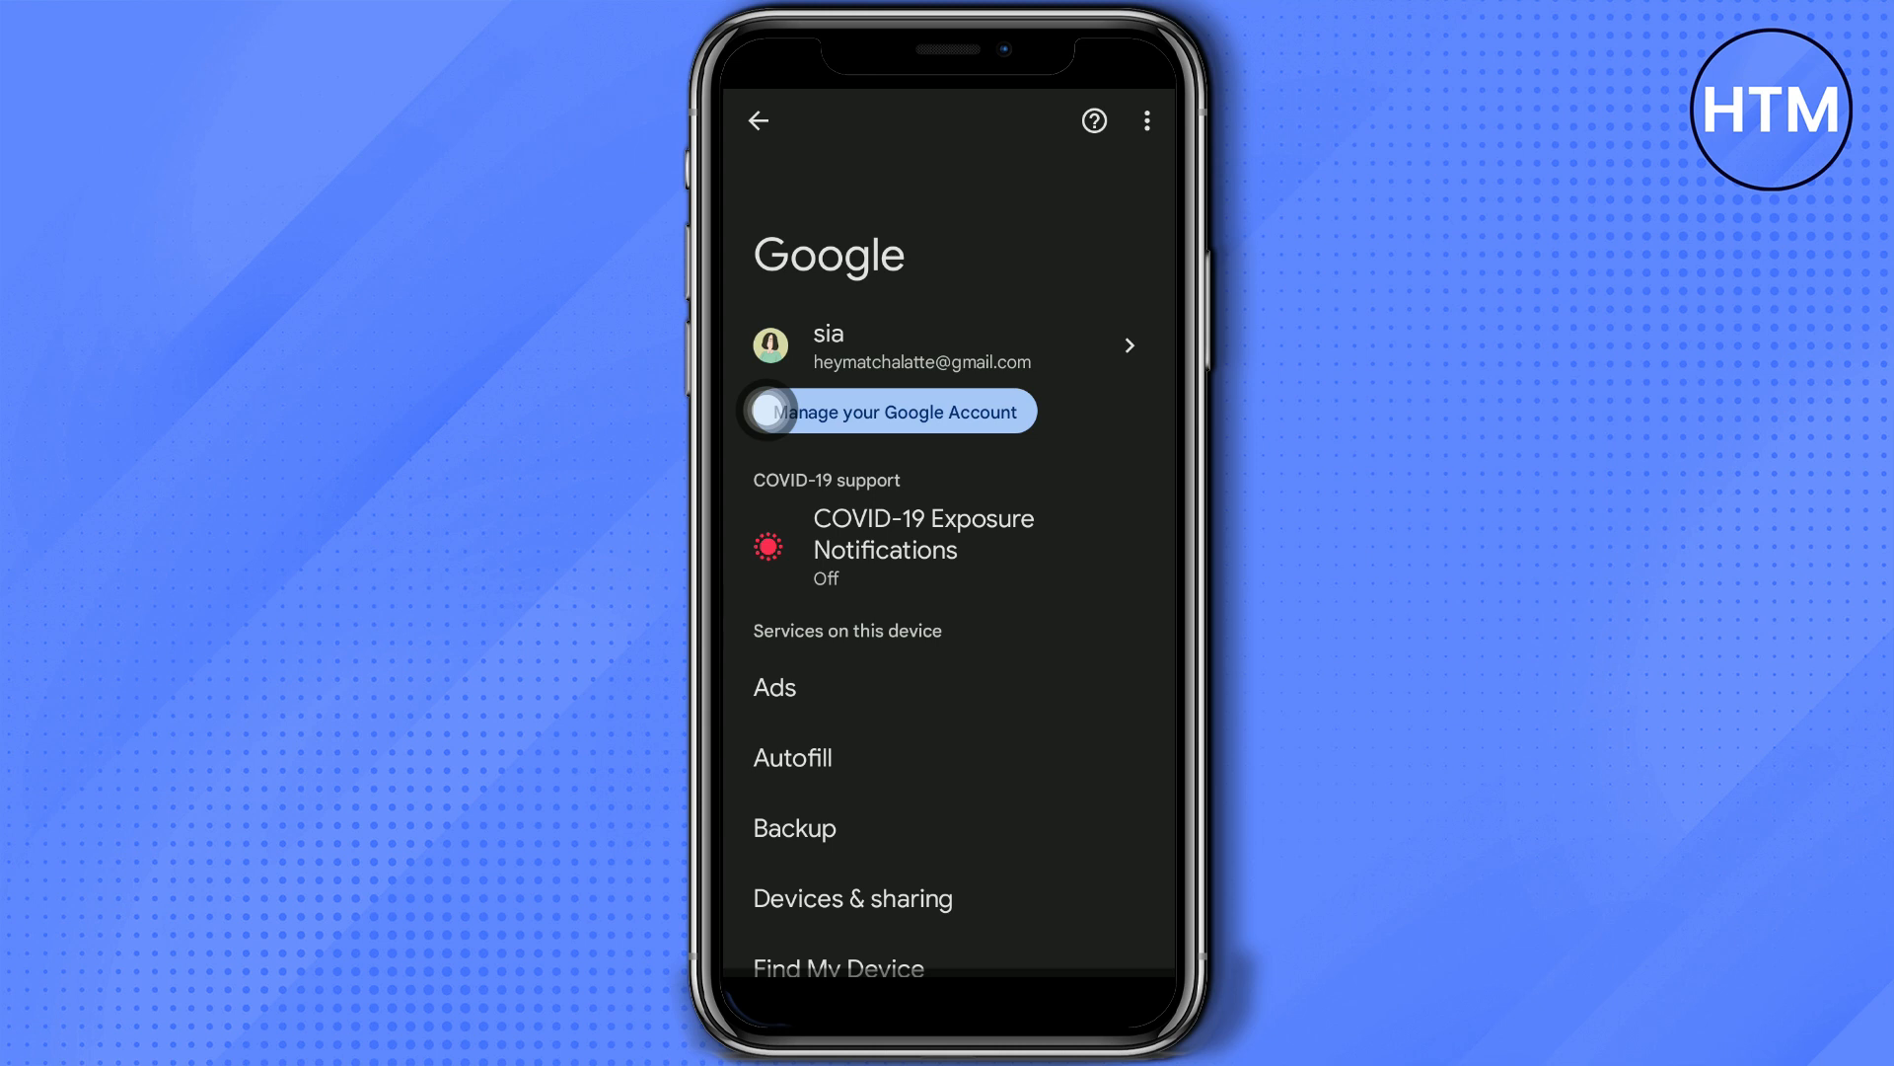
Step: Scroll the Google page and open Personalize using shared data
scroll("down", 3)
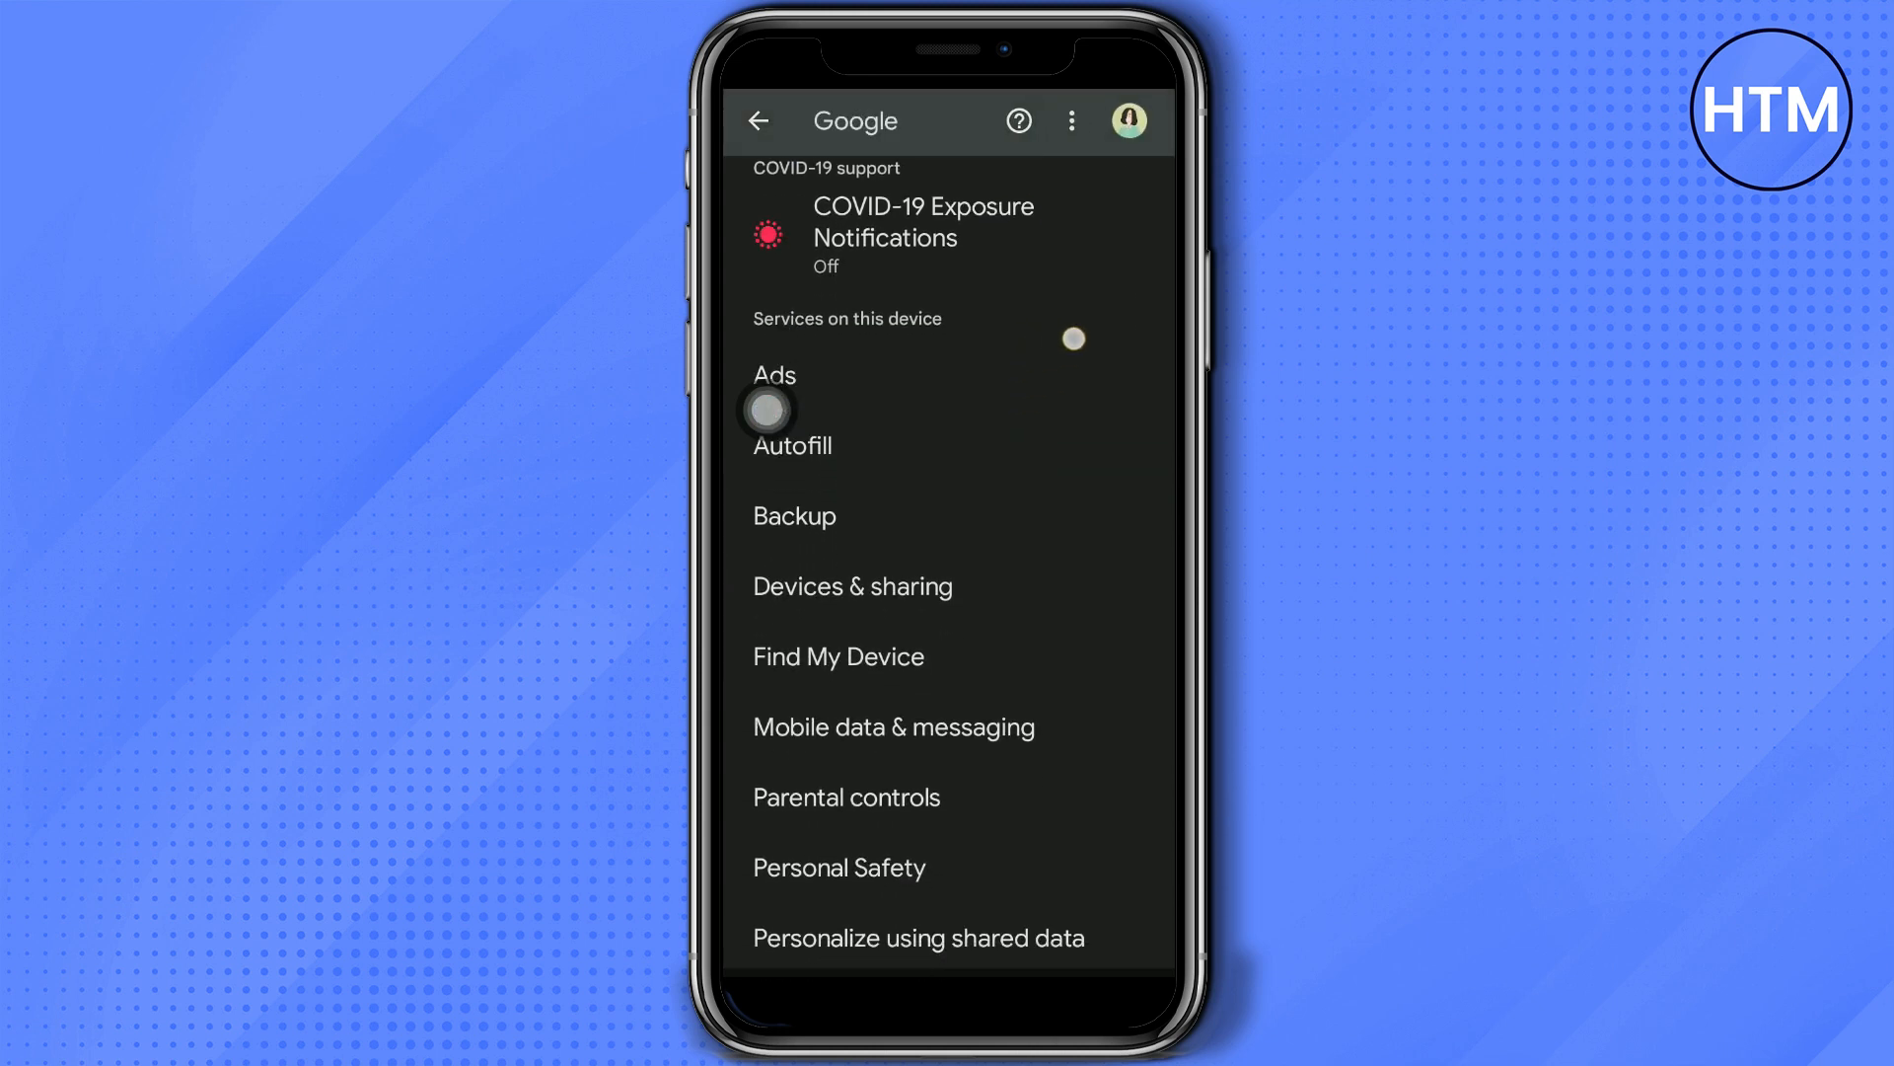
scroll("down", 3)
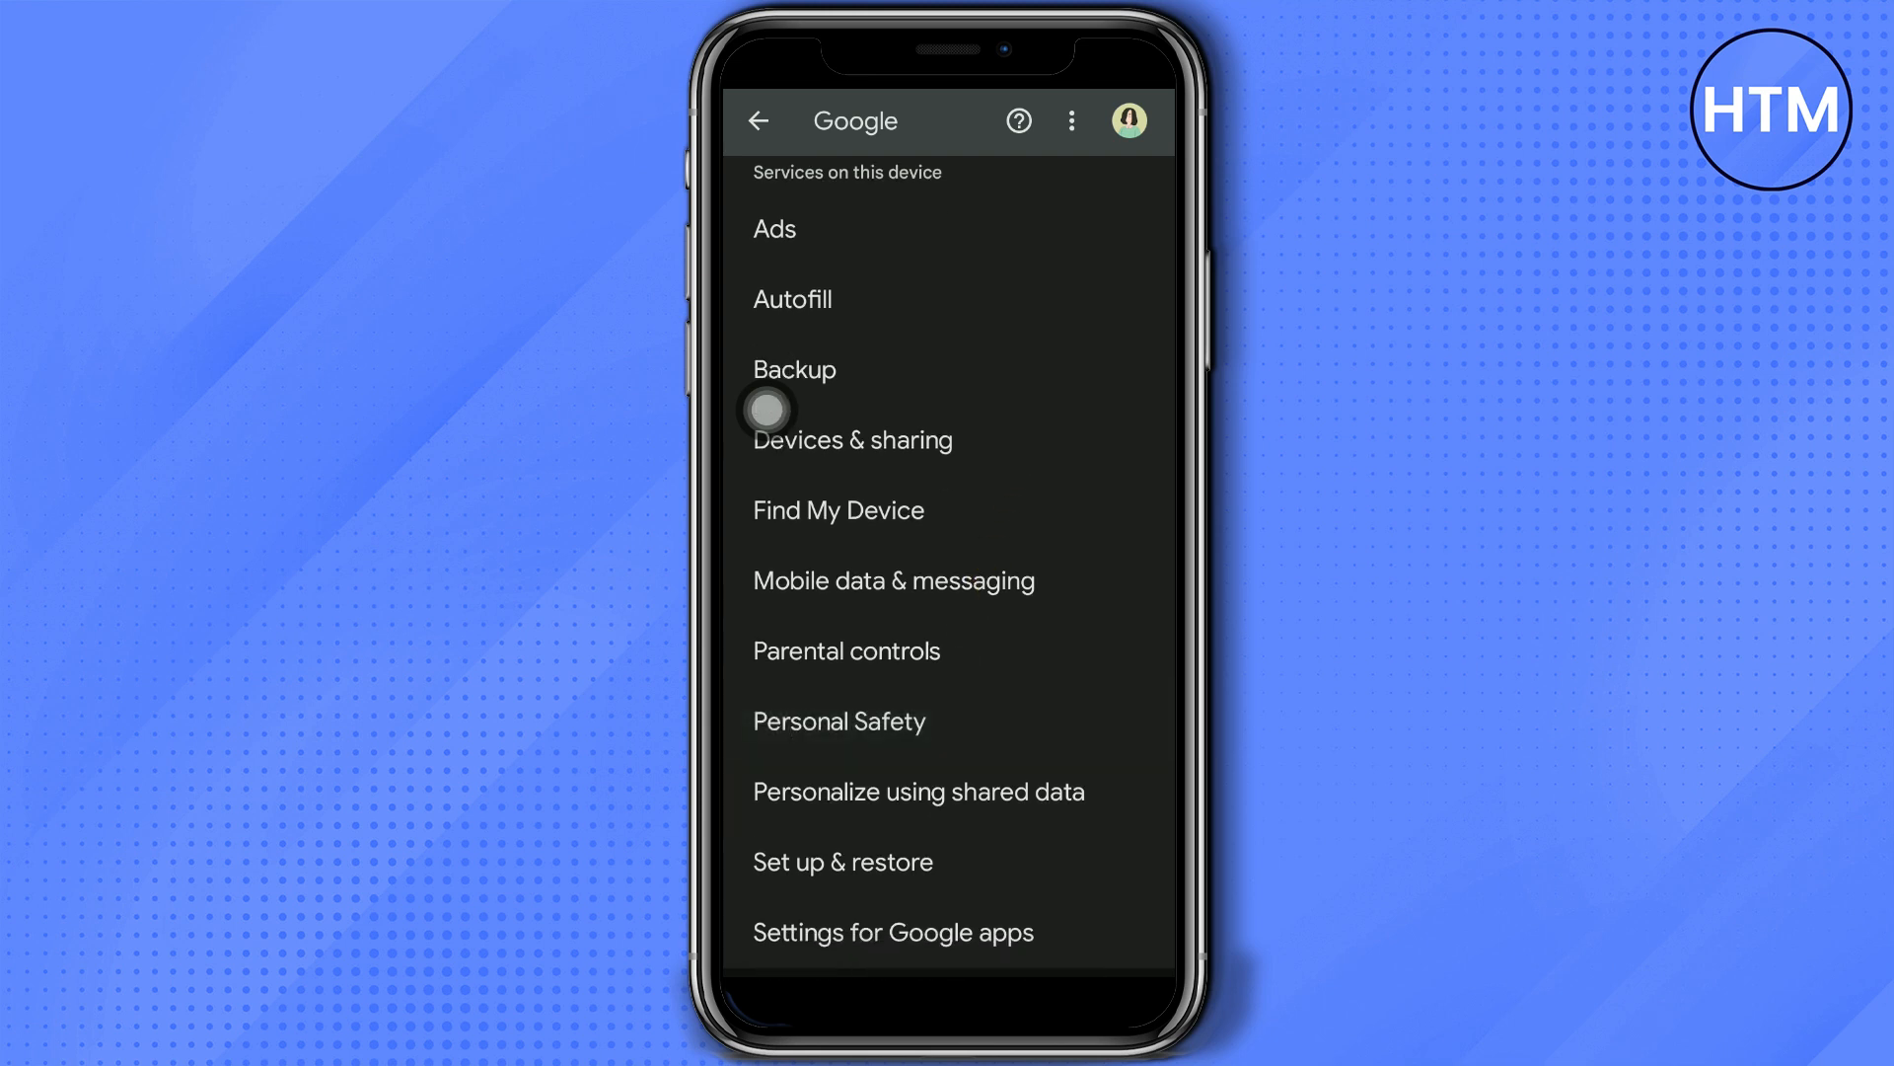
left_click(917, 791)
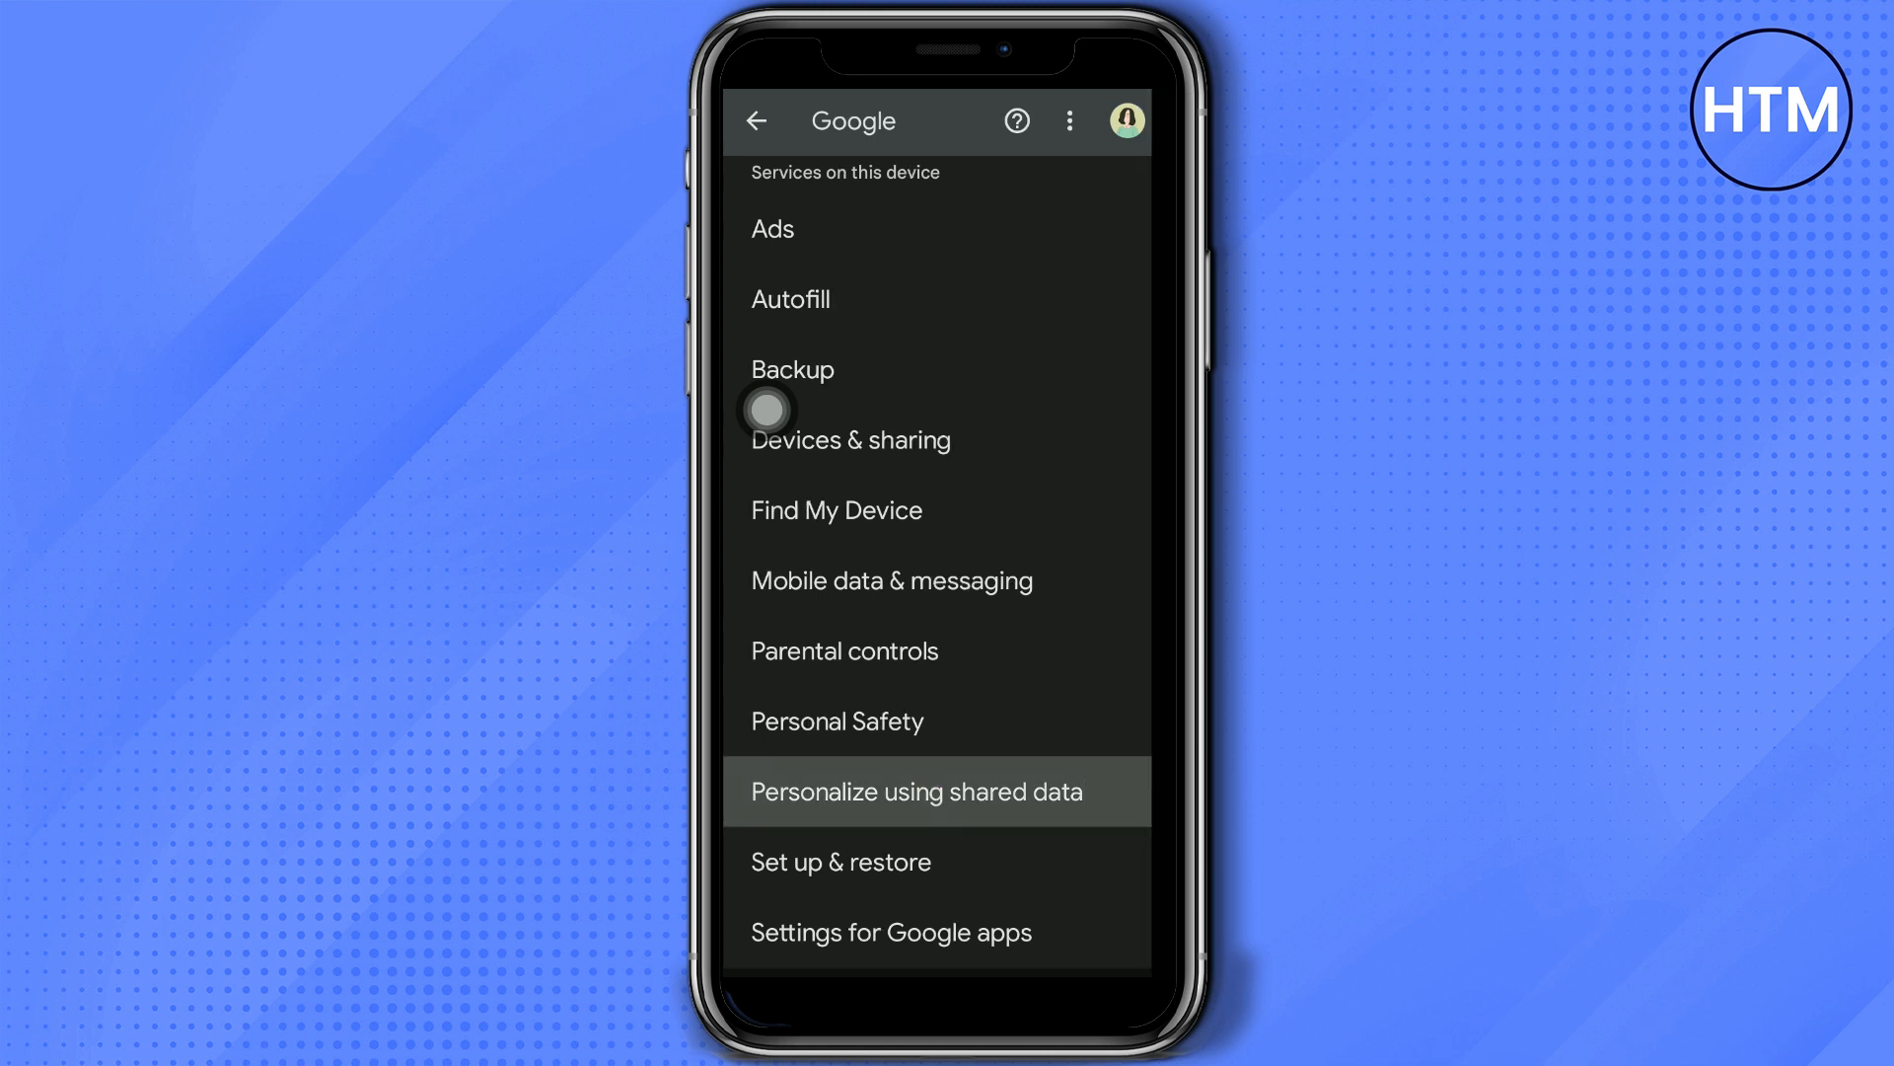
left_click(914, 791)
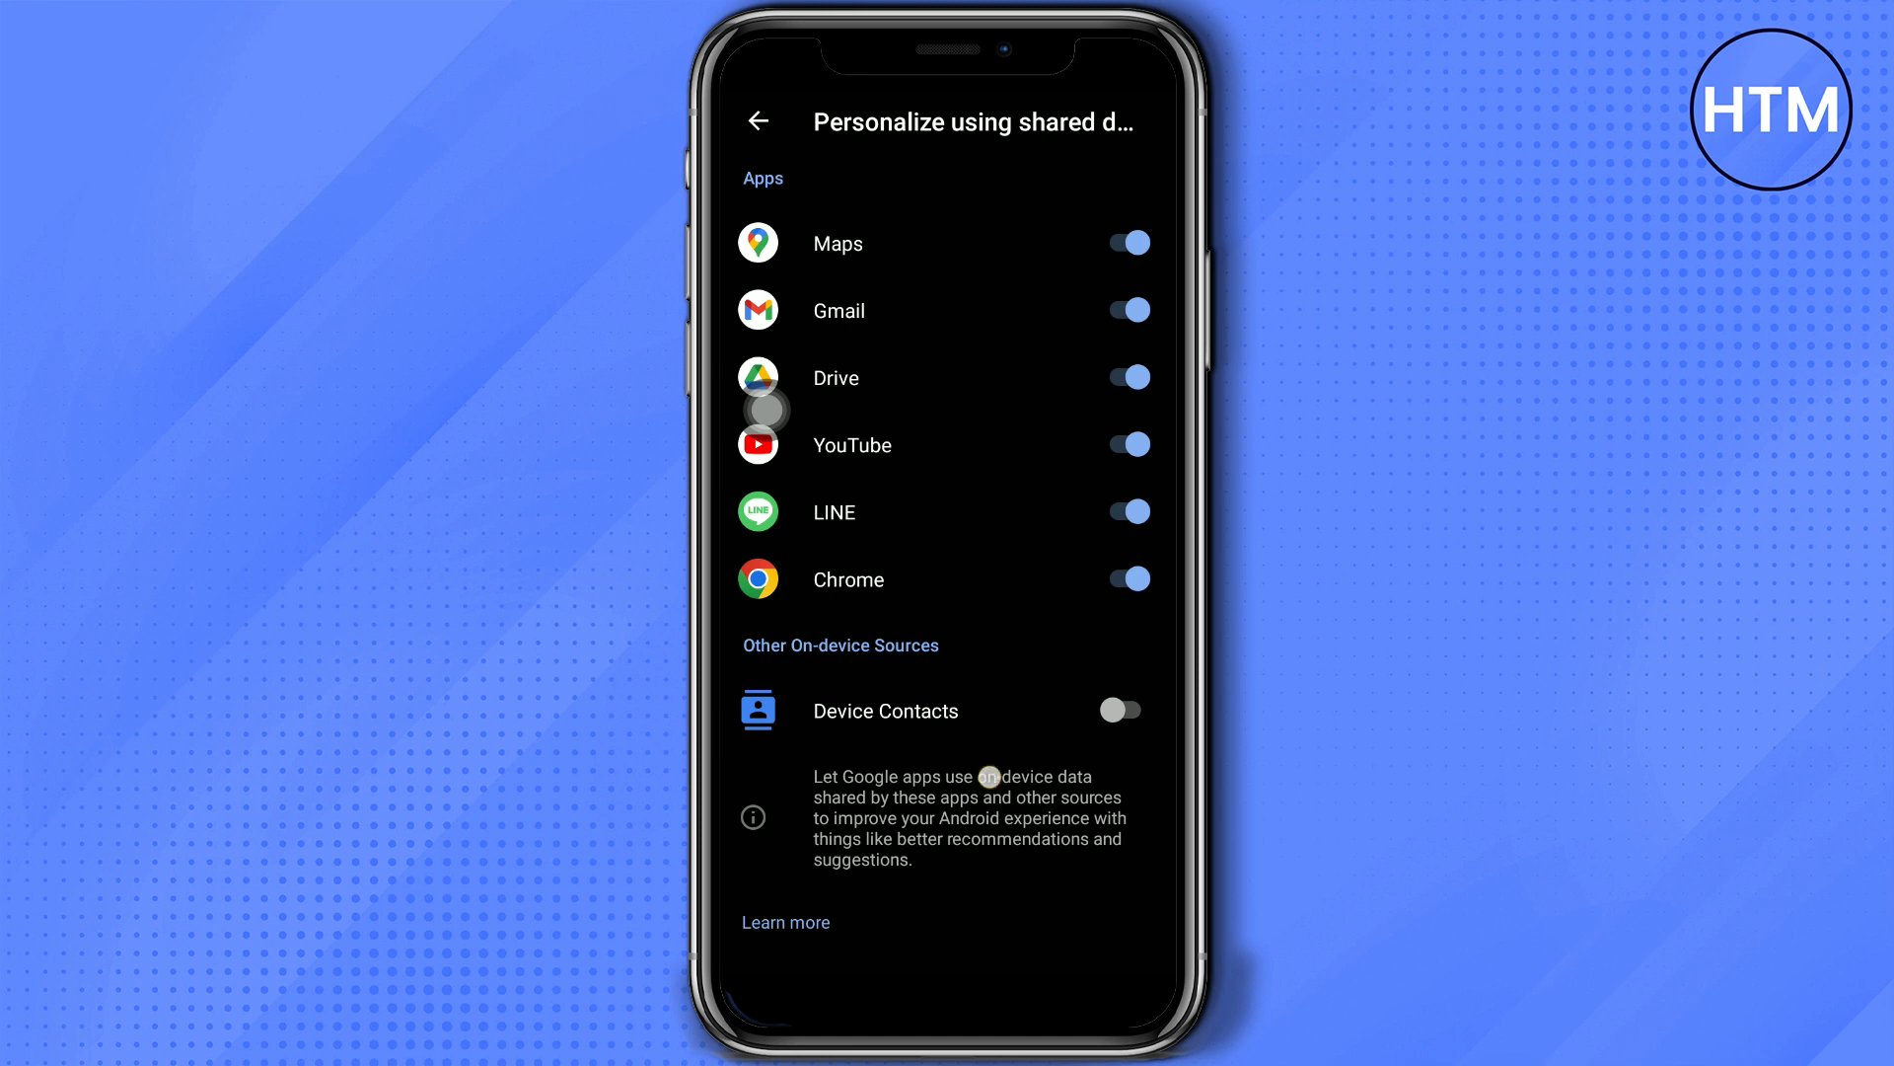
Step: Turn on the Device Contacts toggle under Other On-device Sources
left_click(1119, 709)
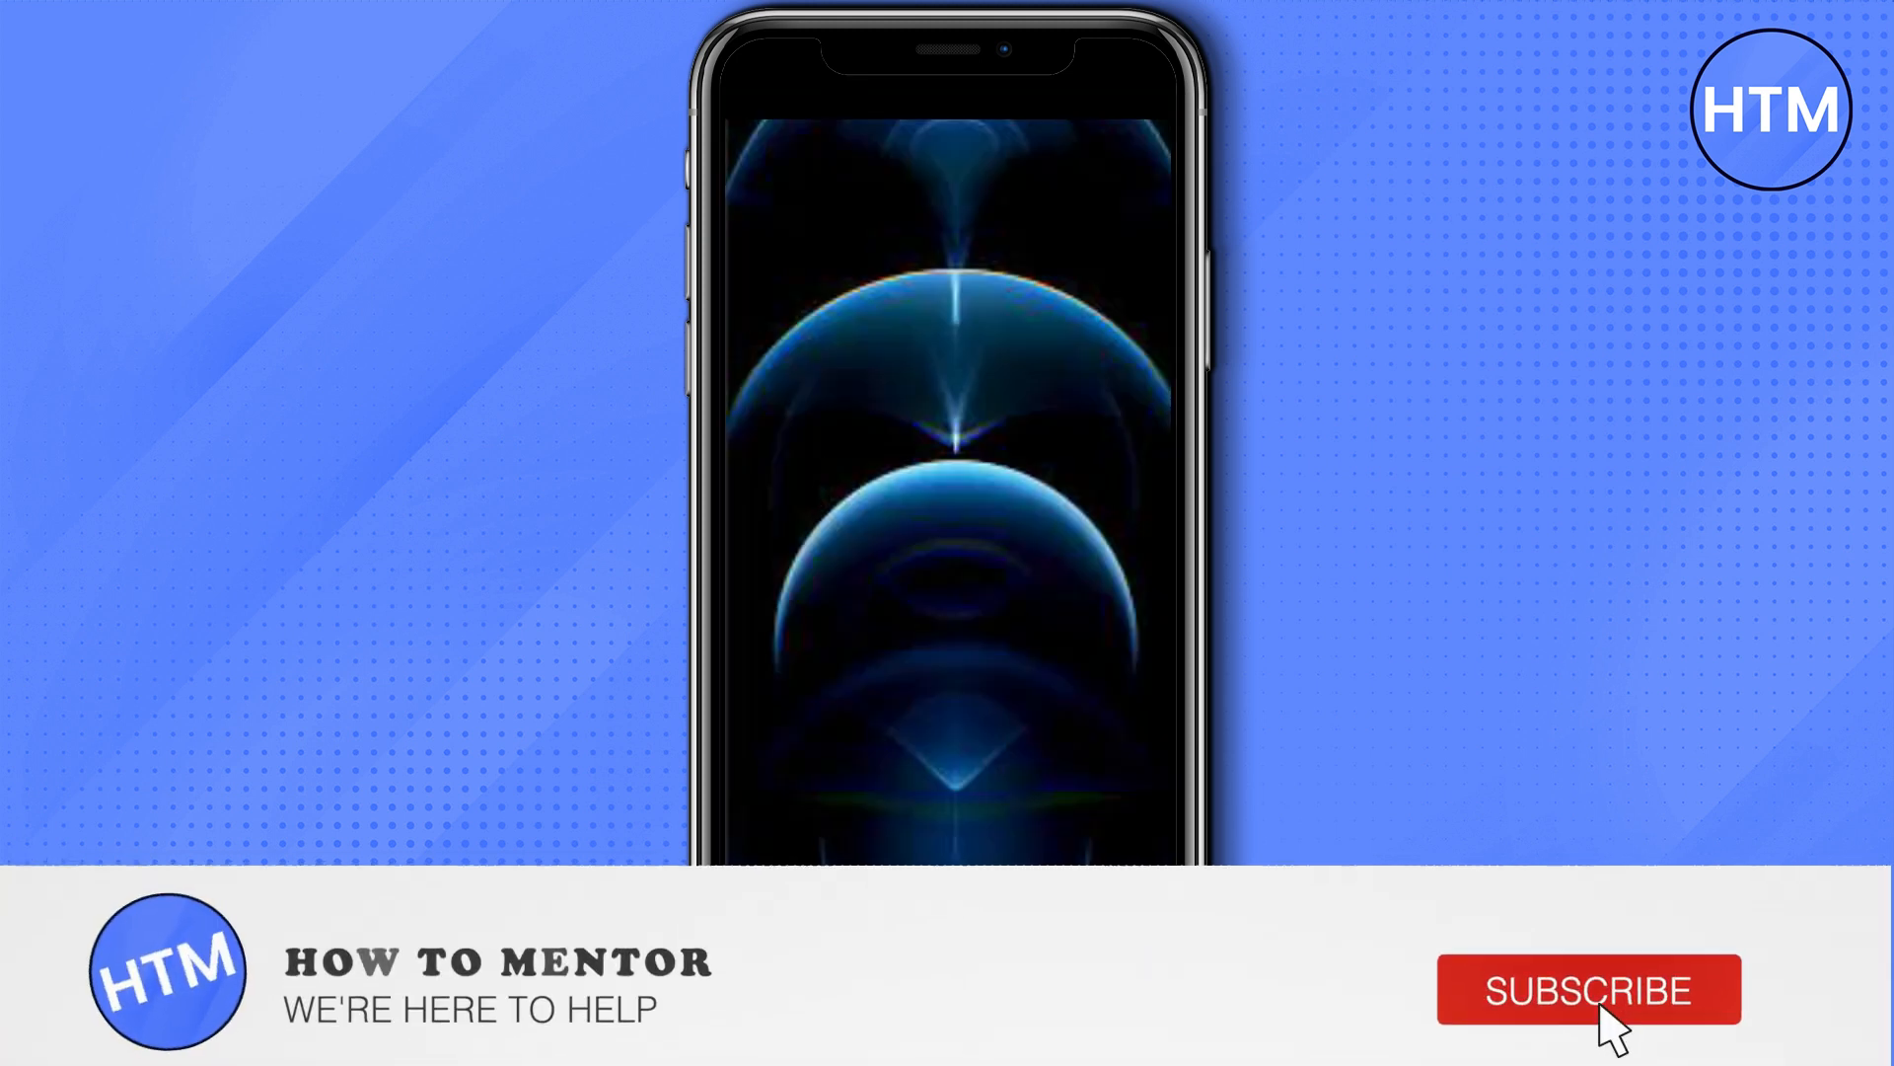
left_click(1588, 989)
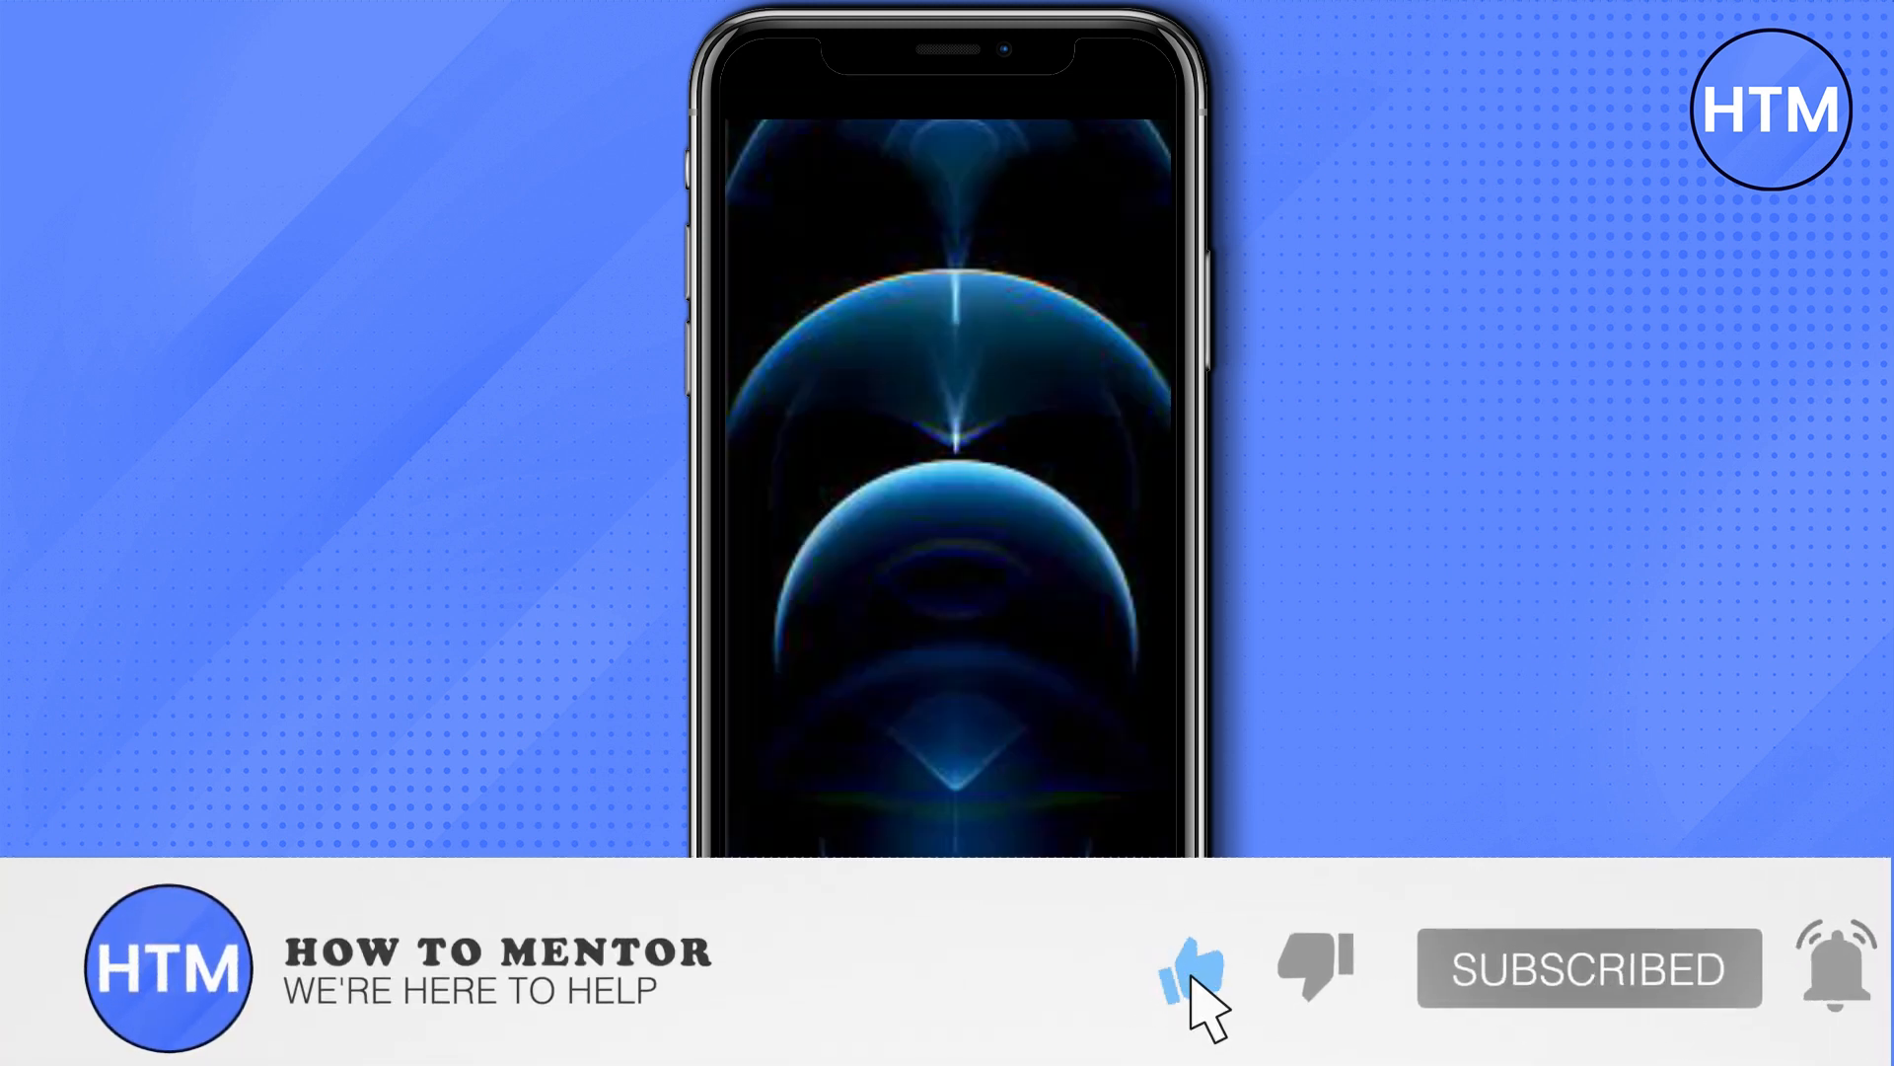